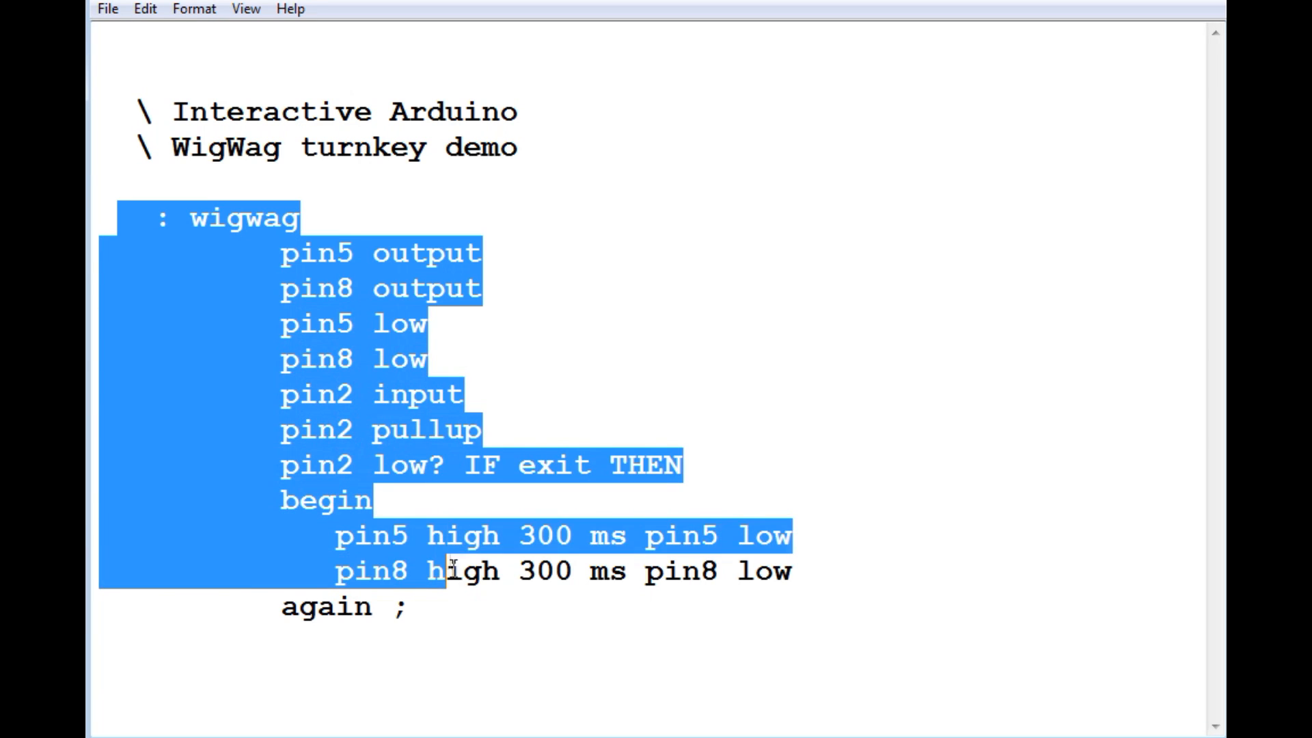
Highlight the word wigwag, then 'pin5 high 300 ms' and the loop's blink lines
click(201, 219)
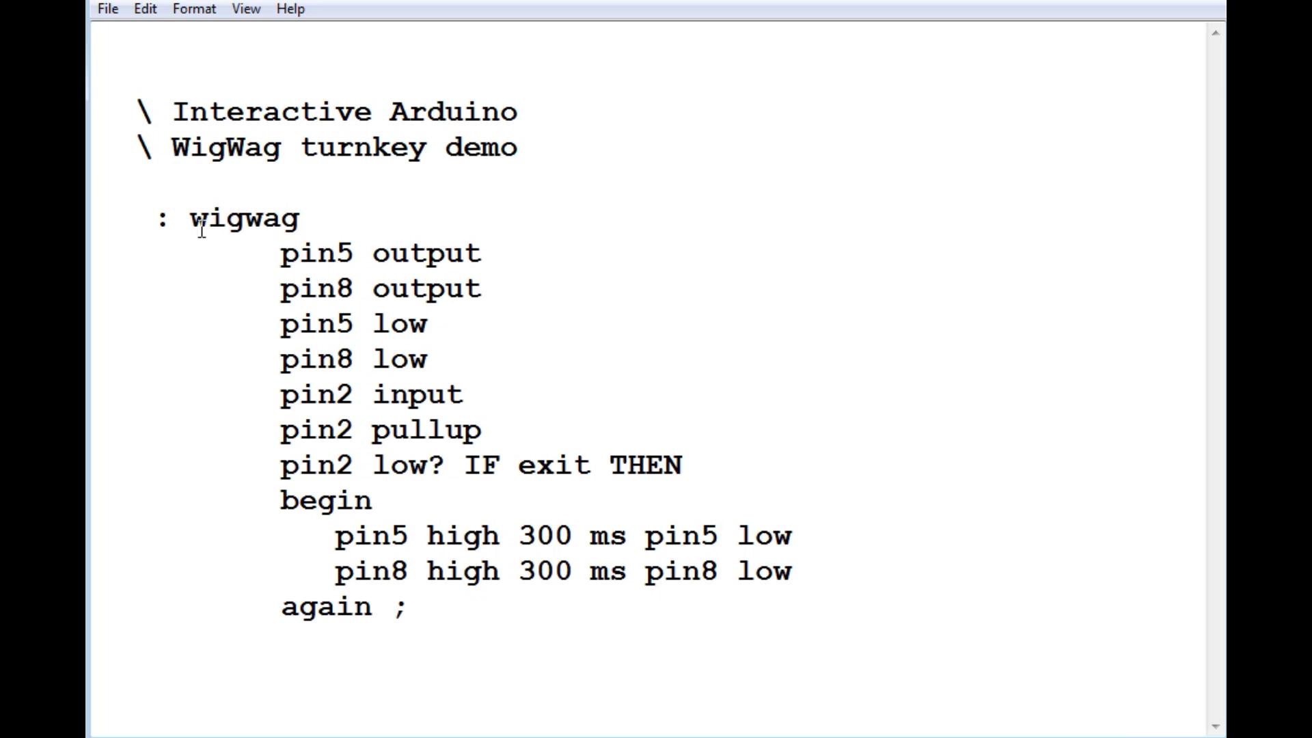
double_click(243, 219)
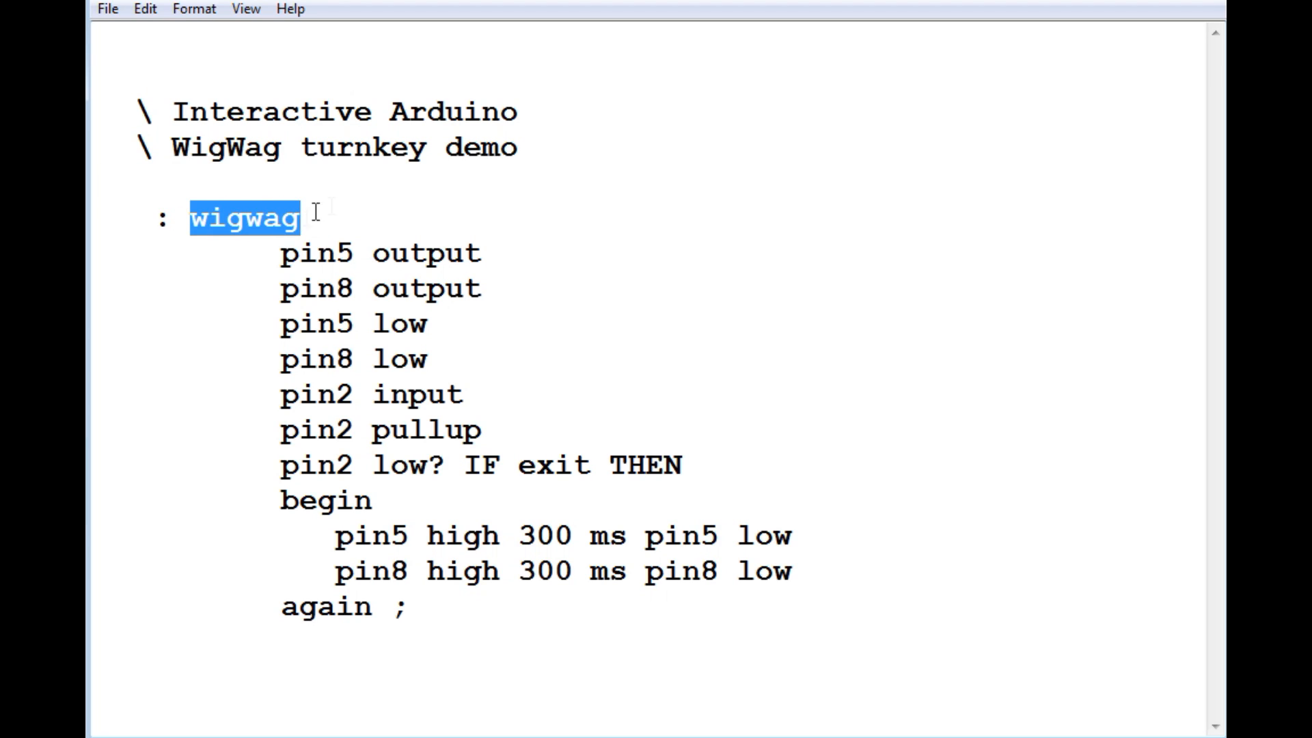
mouse_move(559, 204)
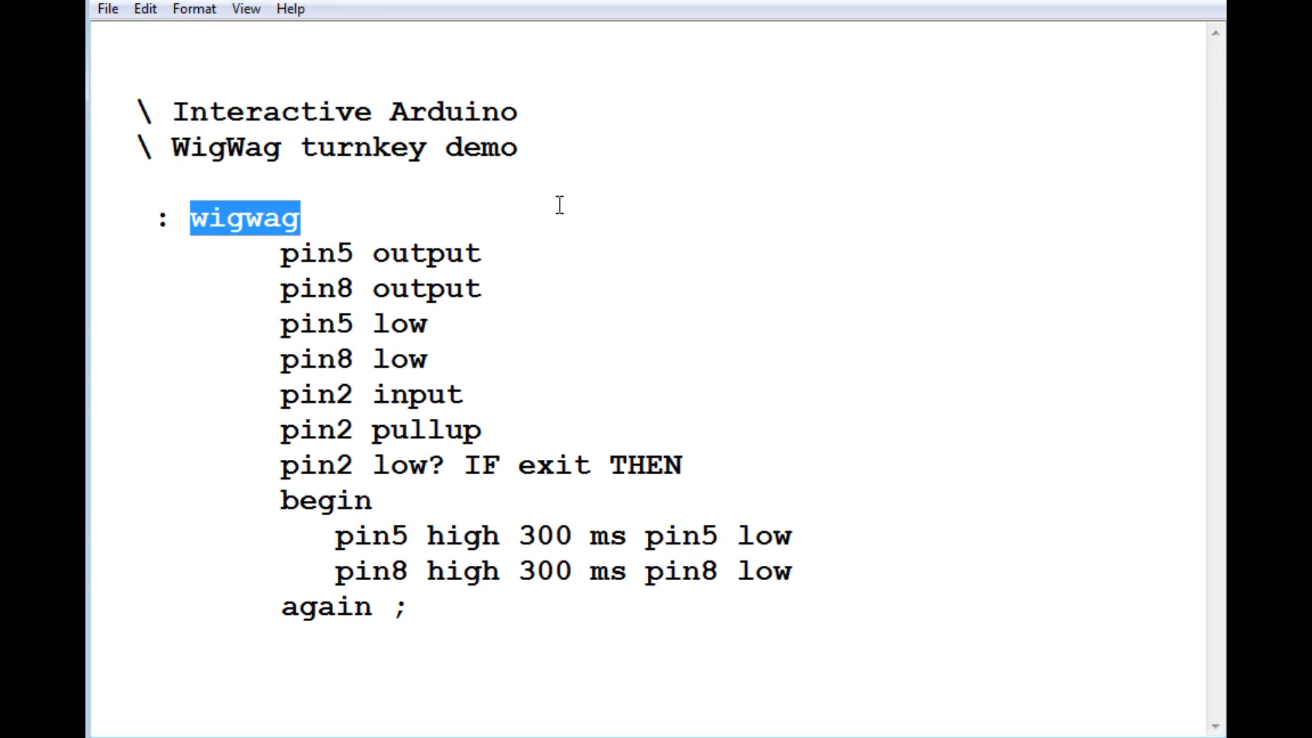
mouse_move(579, 197)
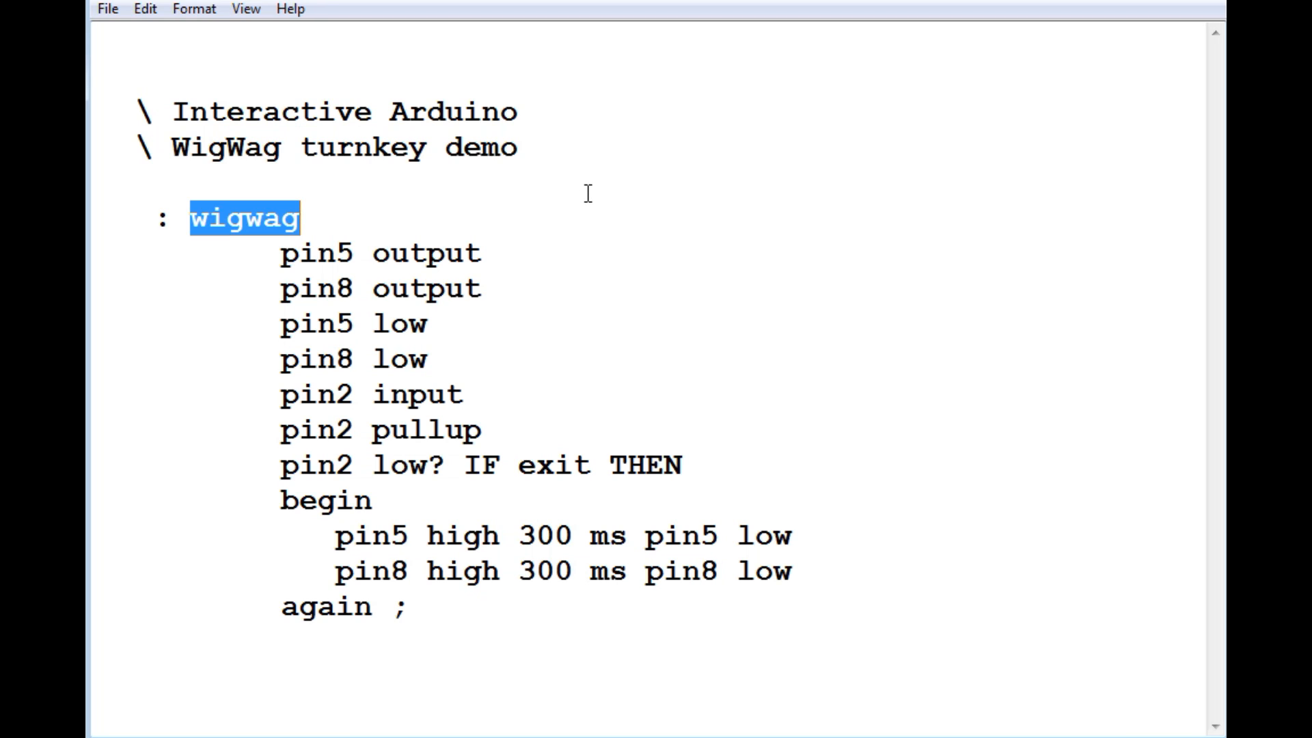
mouse_move(444, 472)
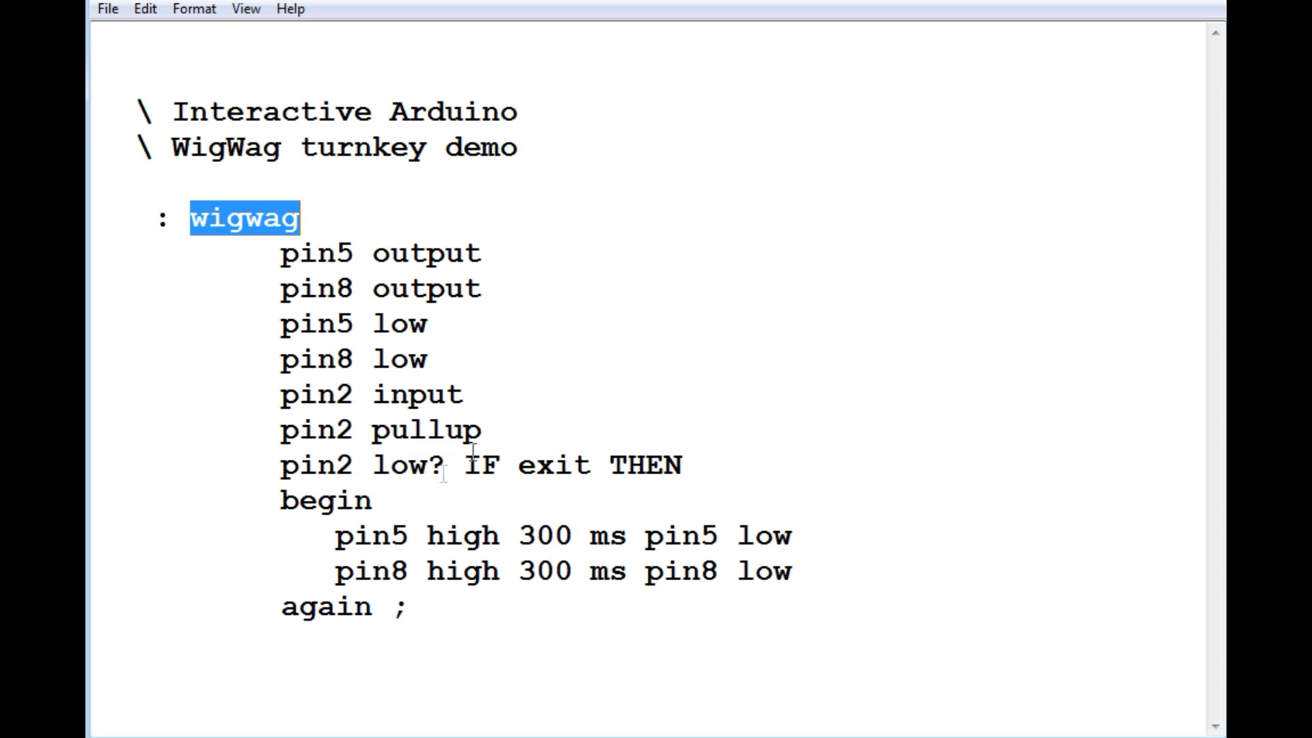
drag(280, 500, 368, 606)
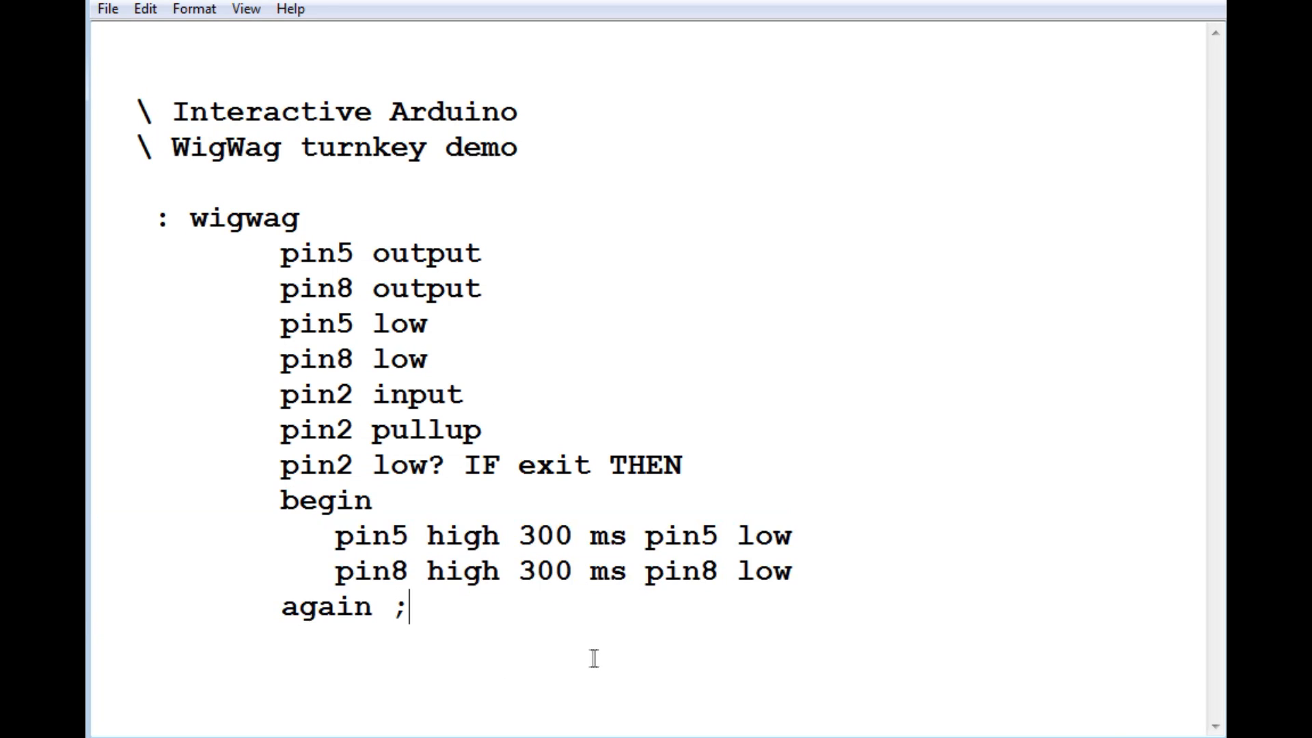
drag(335, 536, 626, 536)
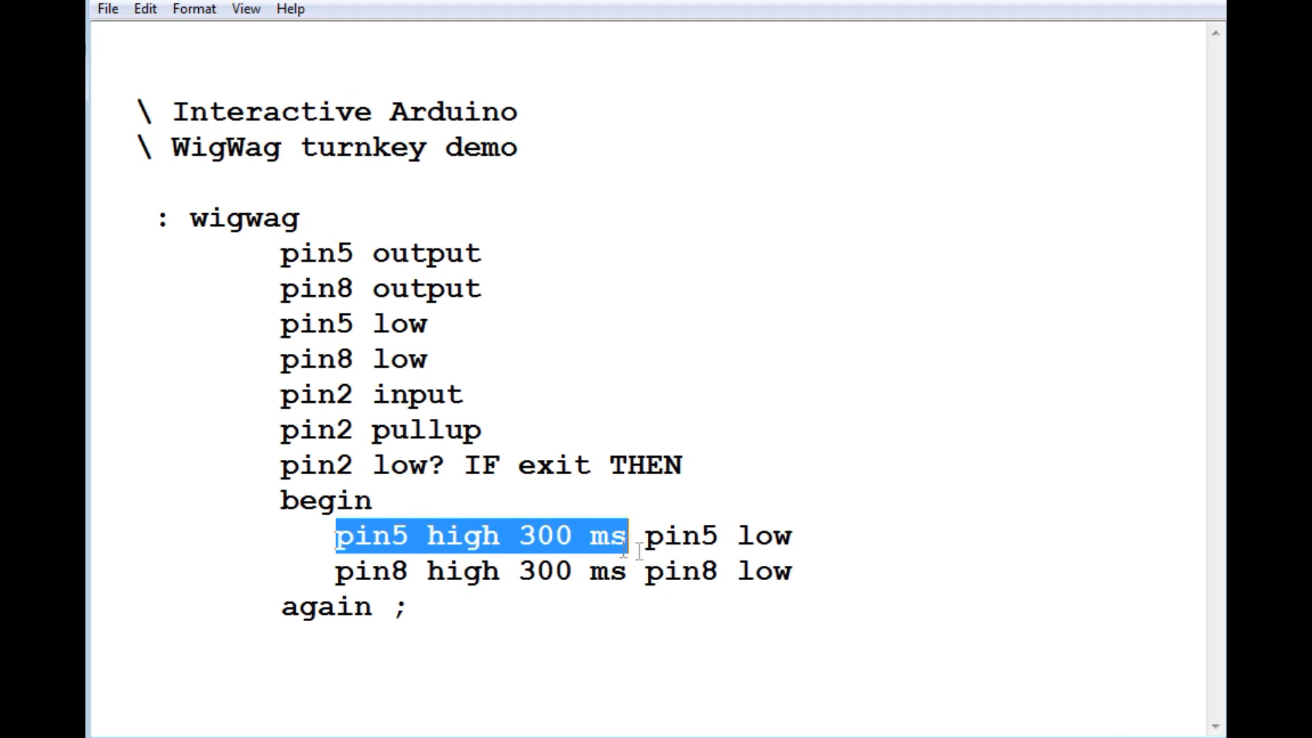
drag(623, 536, 791, 572)
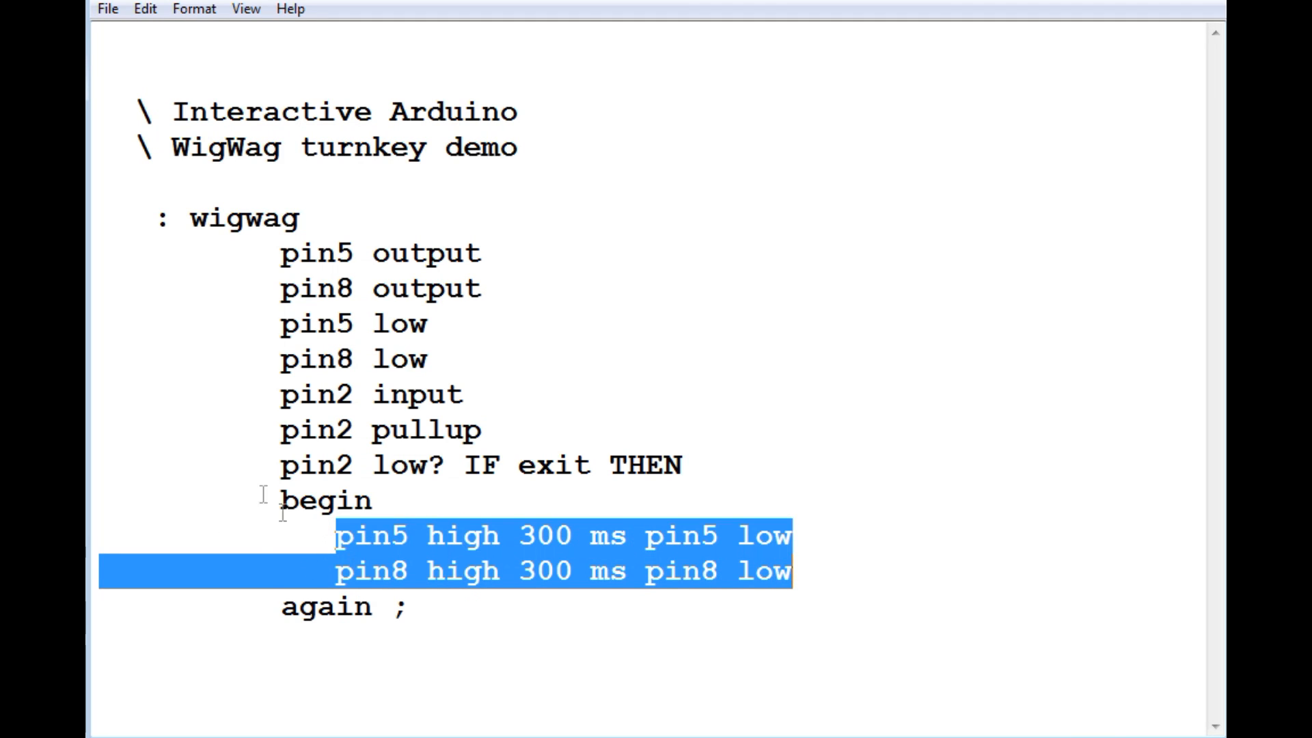
click(517, 682)
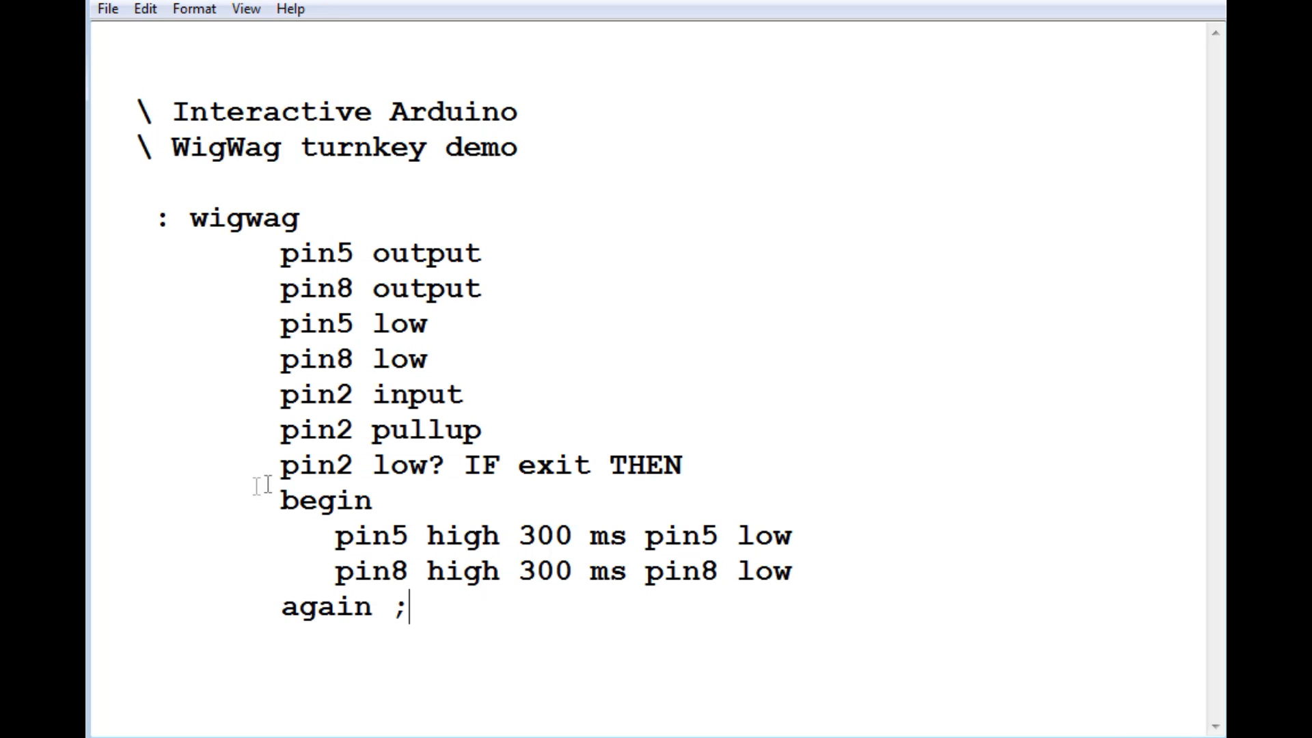
Highlight the 'pin2 low? IF exit THEN' check, the word exit, and the begin lines
drag(280, 466, 644, 465)
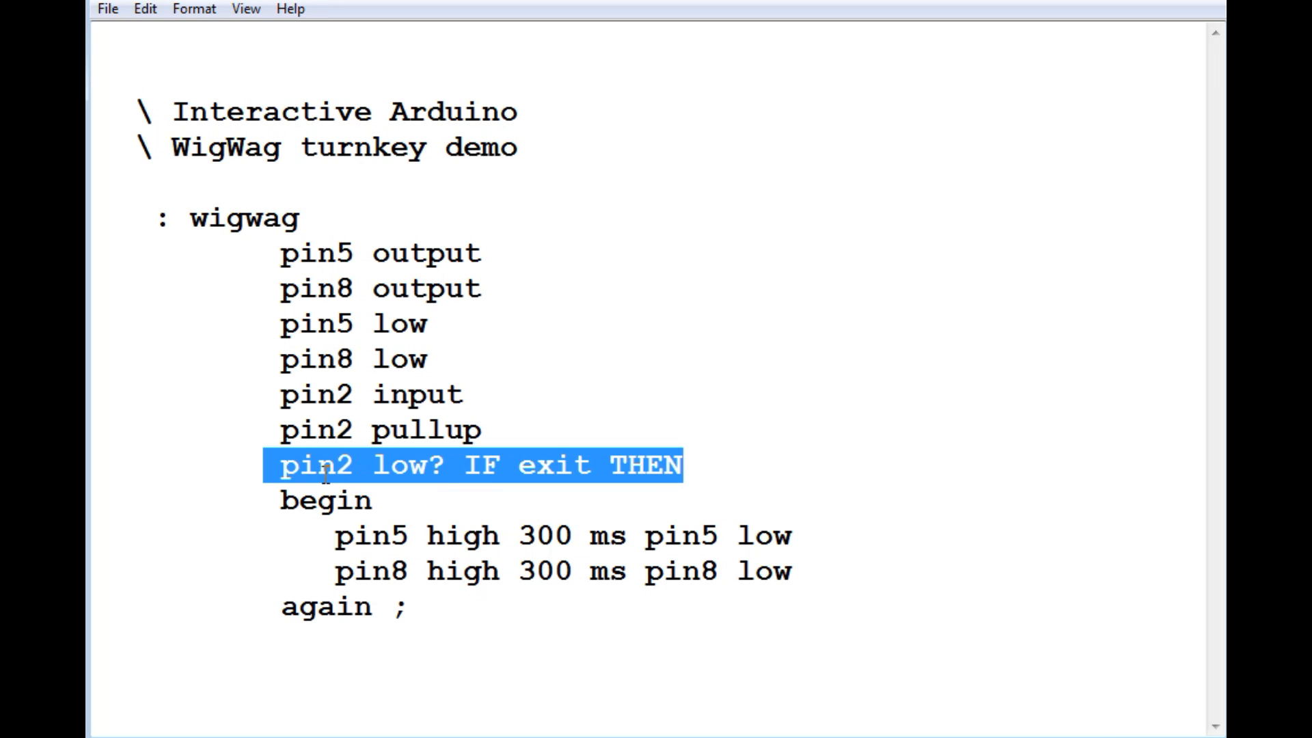
click(518, 465)
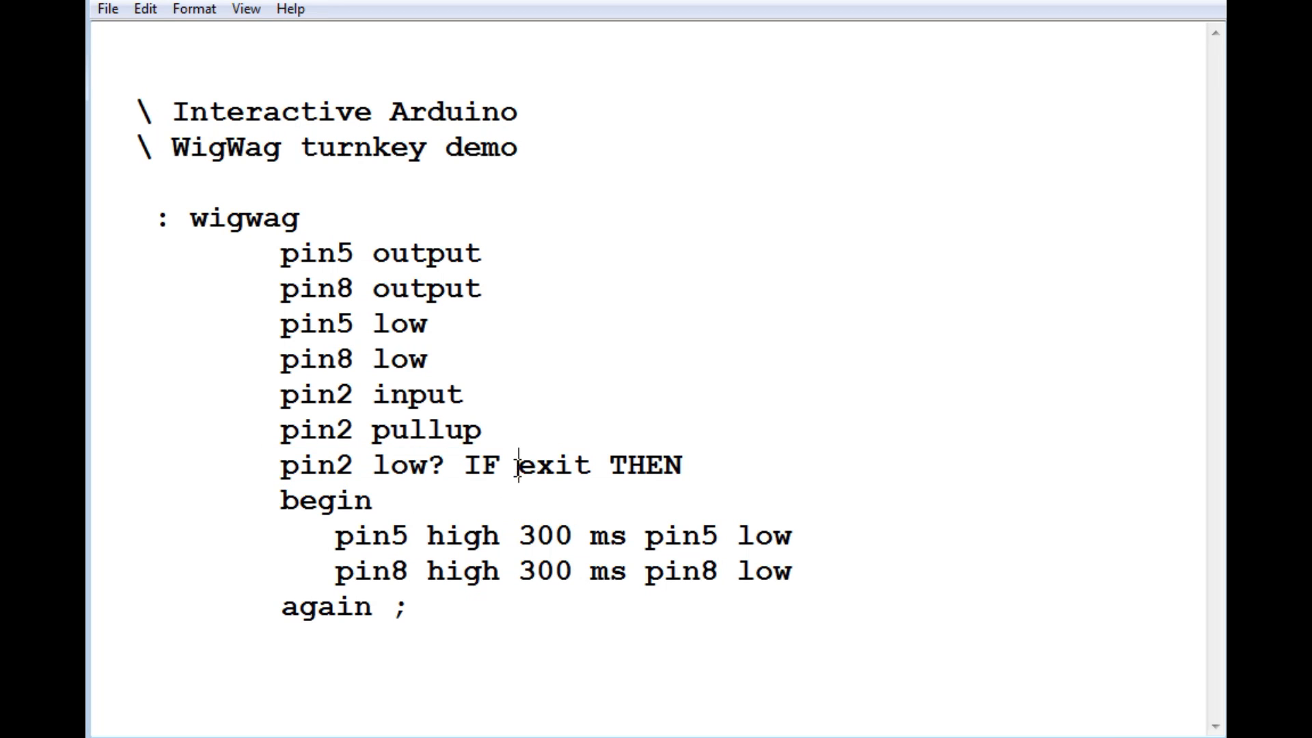
double_click(553, 465)
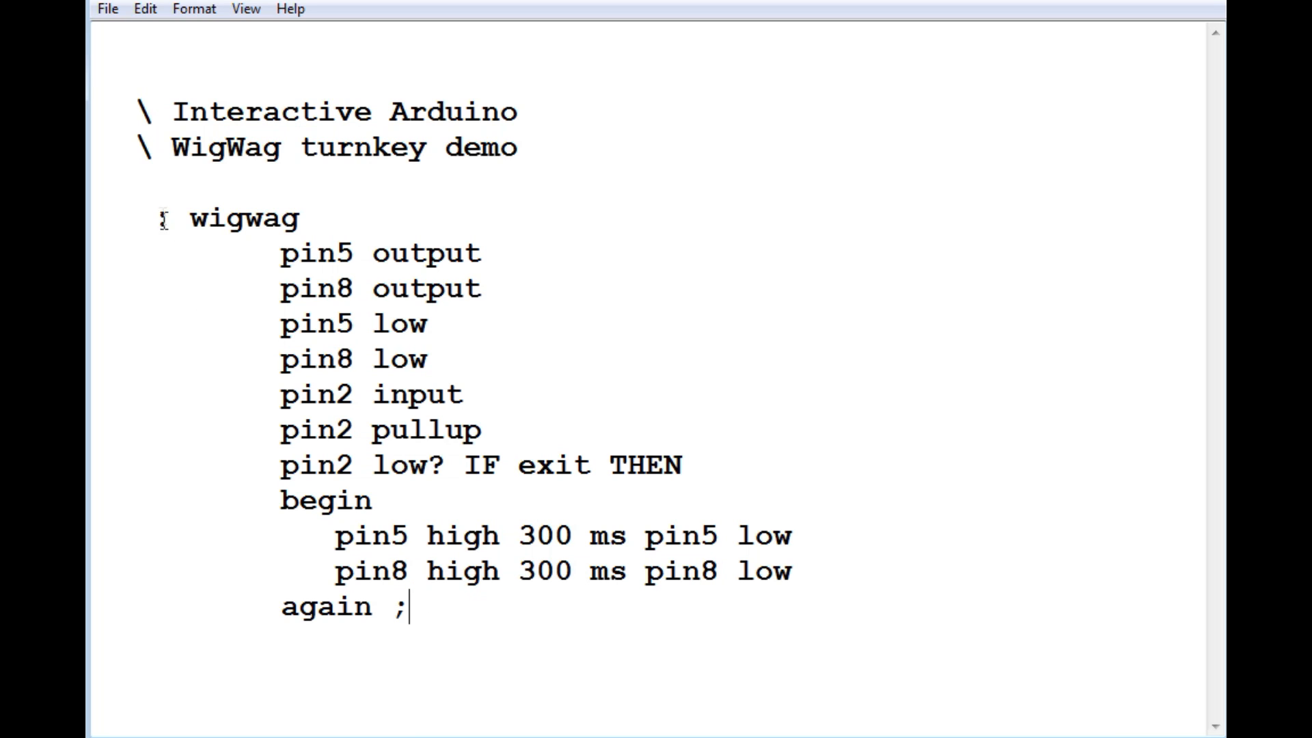
double_click(243, 217)
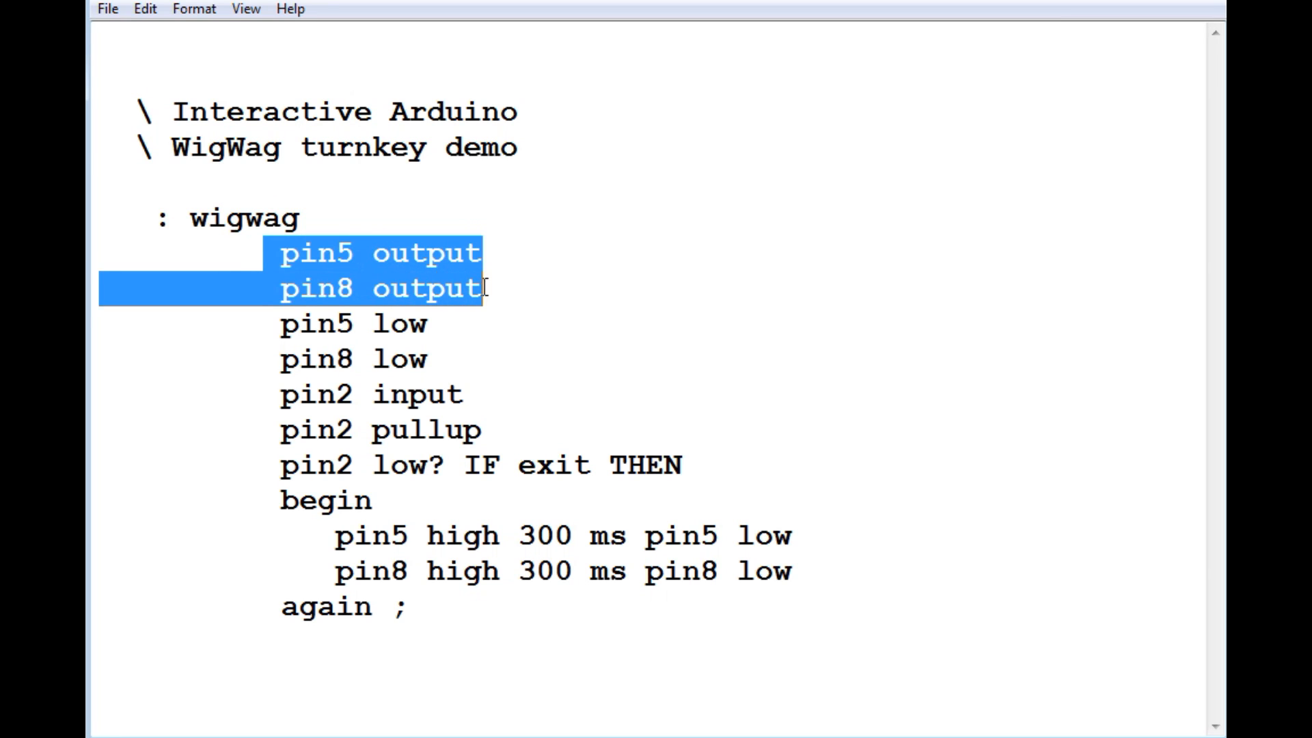
mouse_move(182, 411)
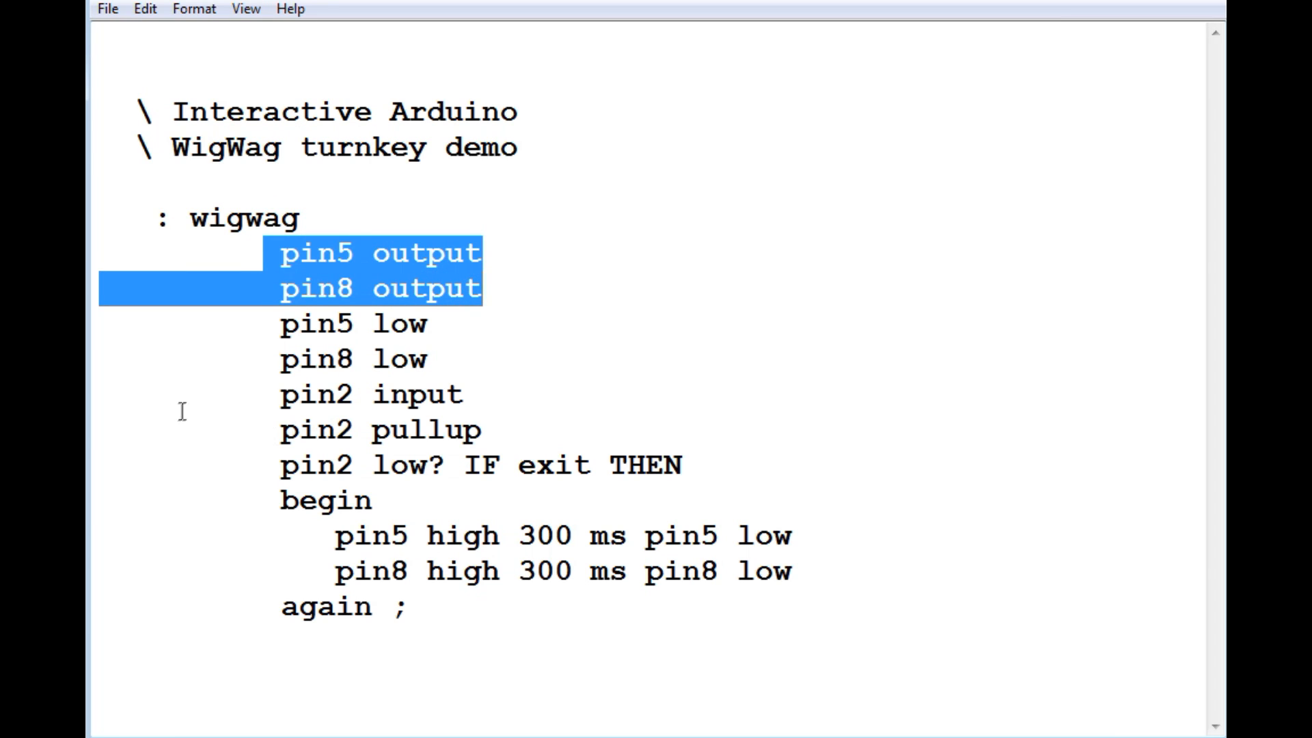
click(288, 324)
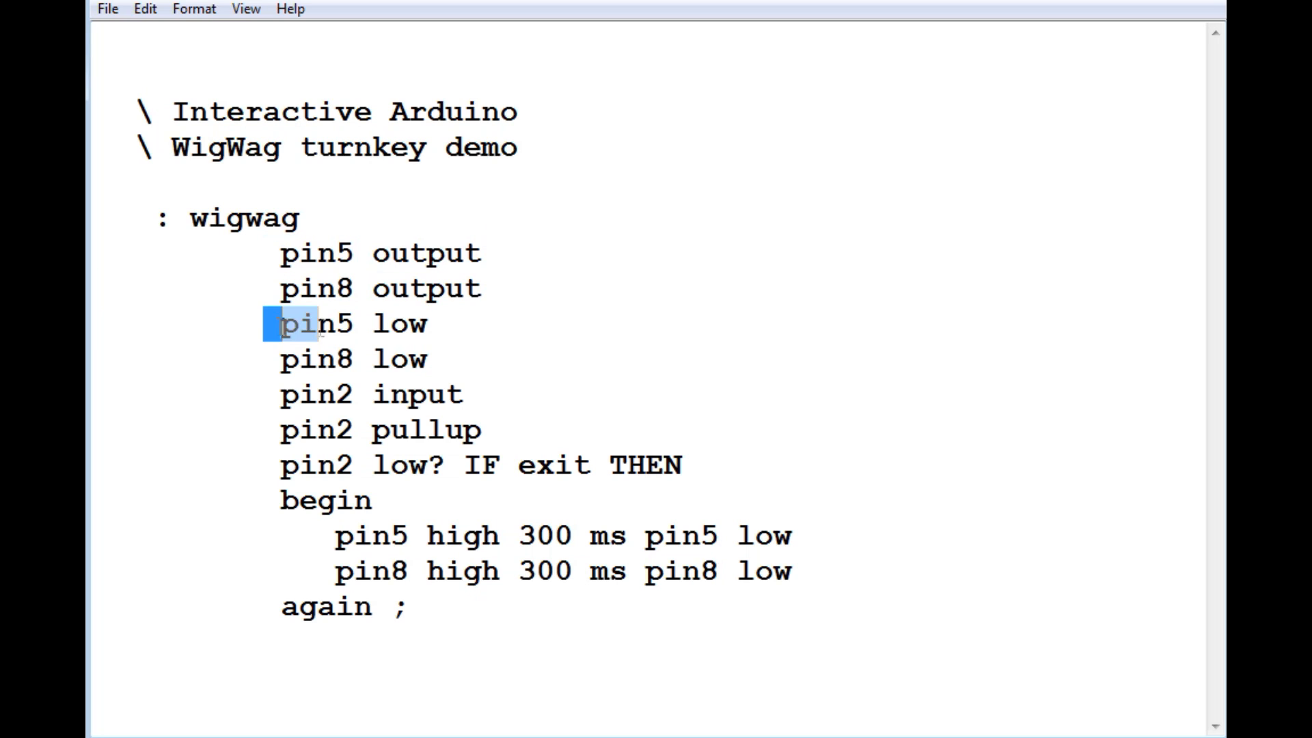
drag(288, 325, 428, 360)
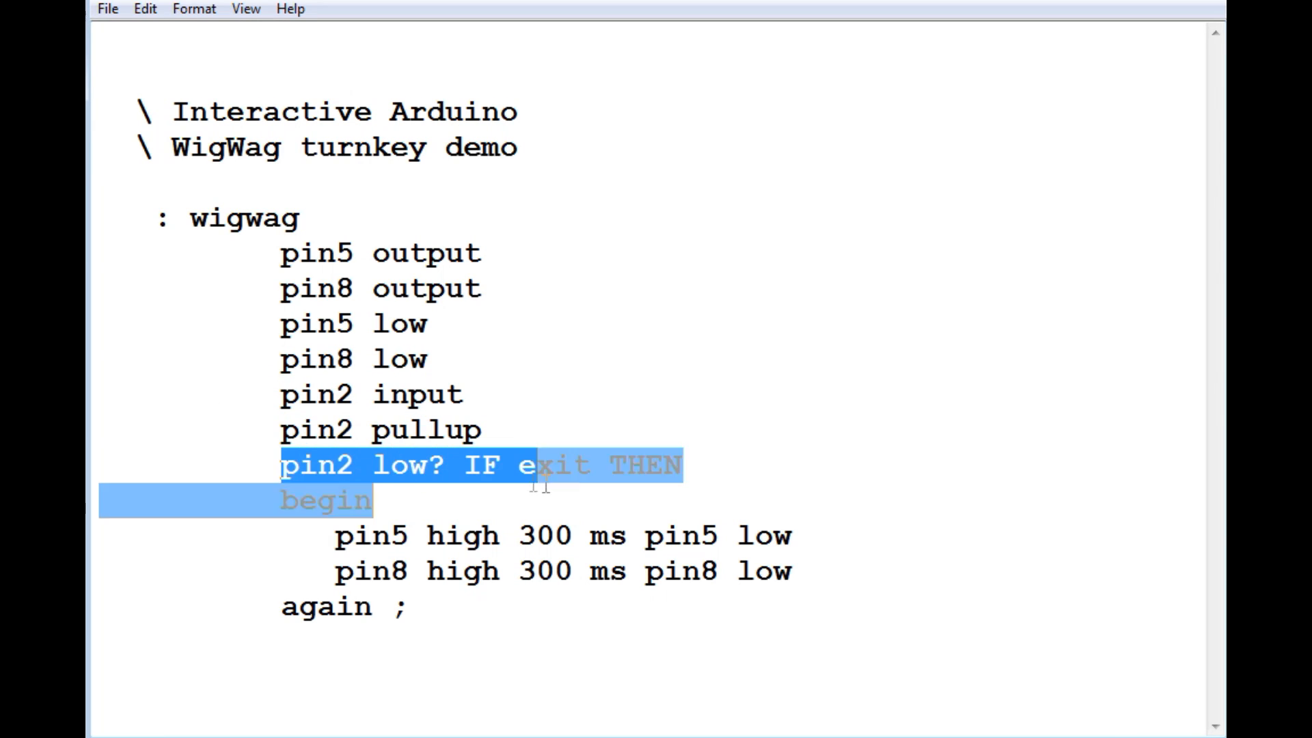
click(376, 500)
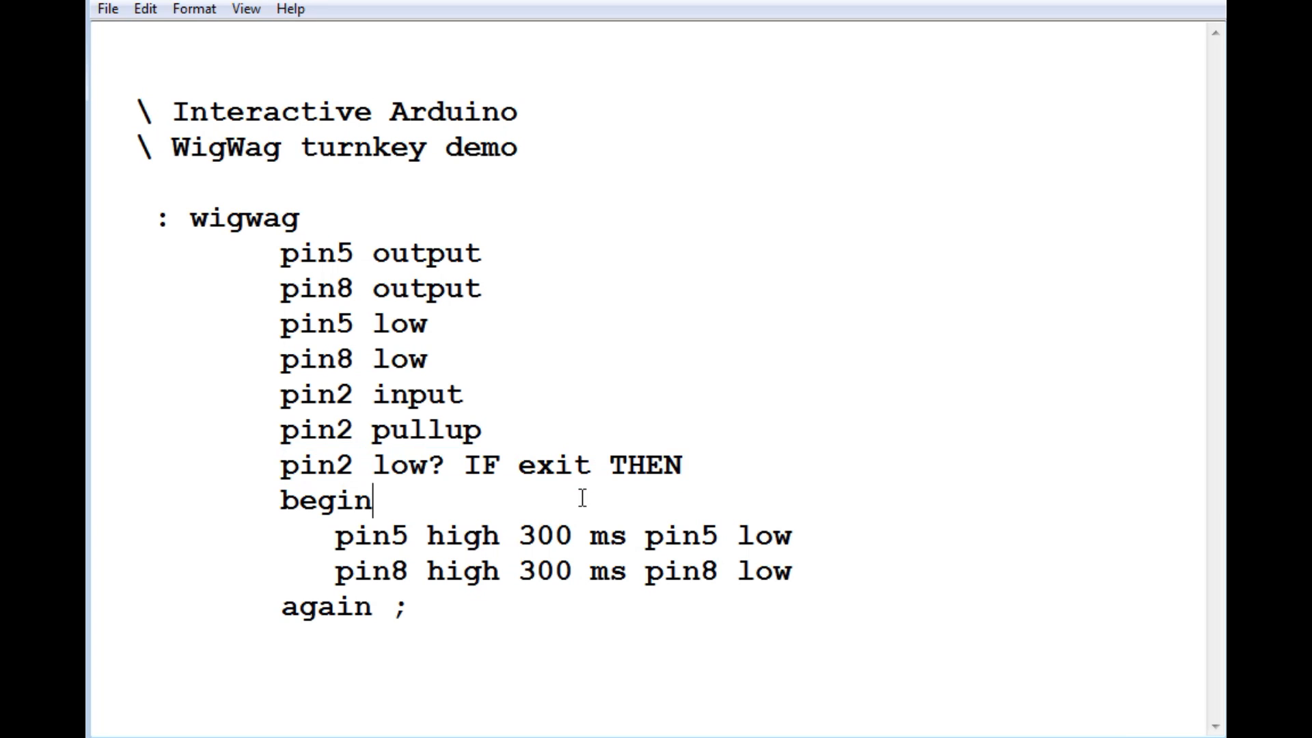
double_click(553, 465)
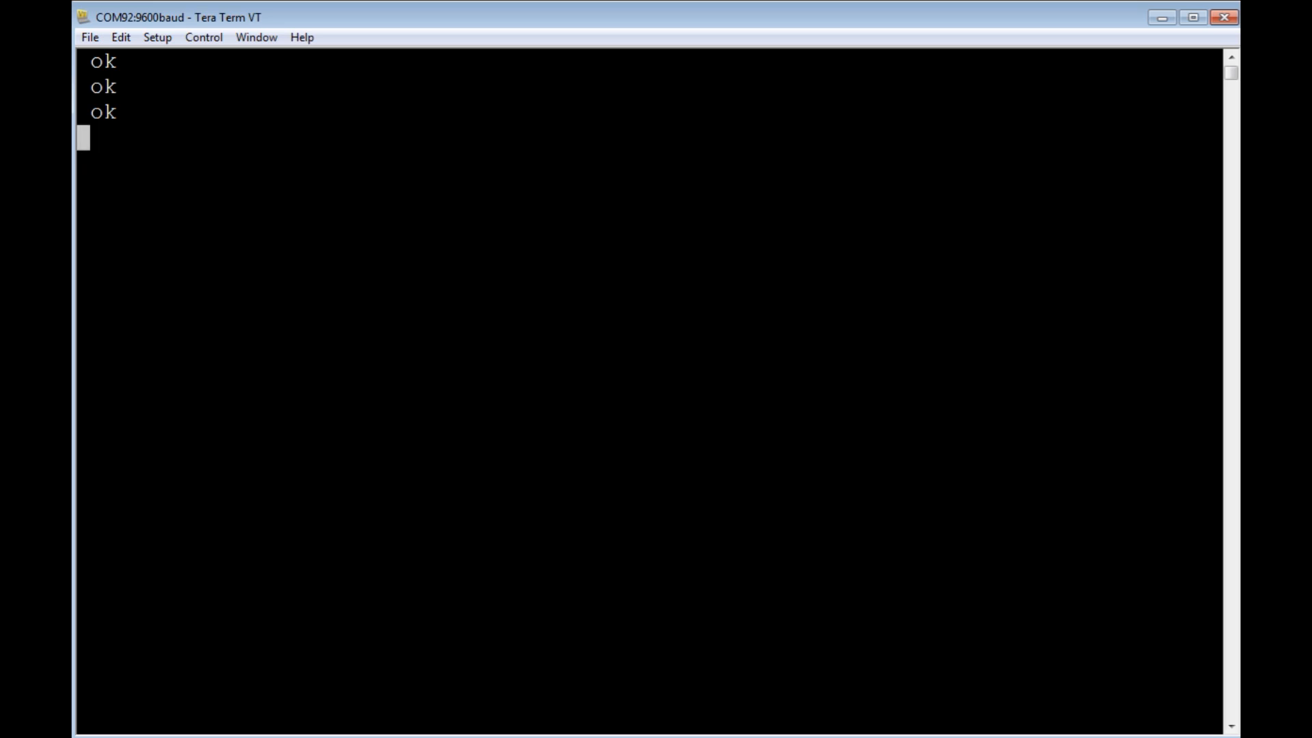
List the board's words, pick out WIGWAG, and print the pin report with .pins
text(words)
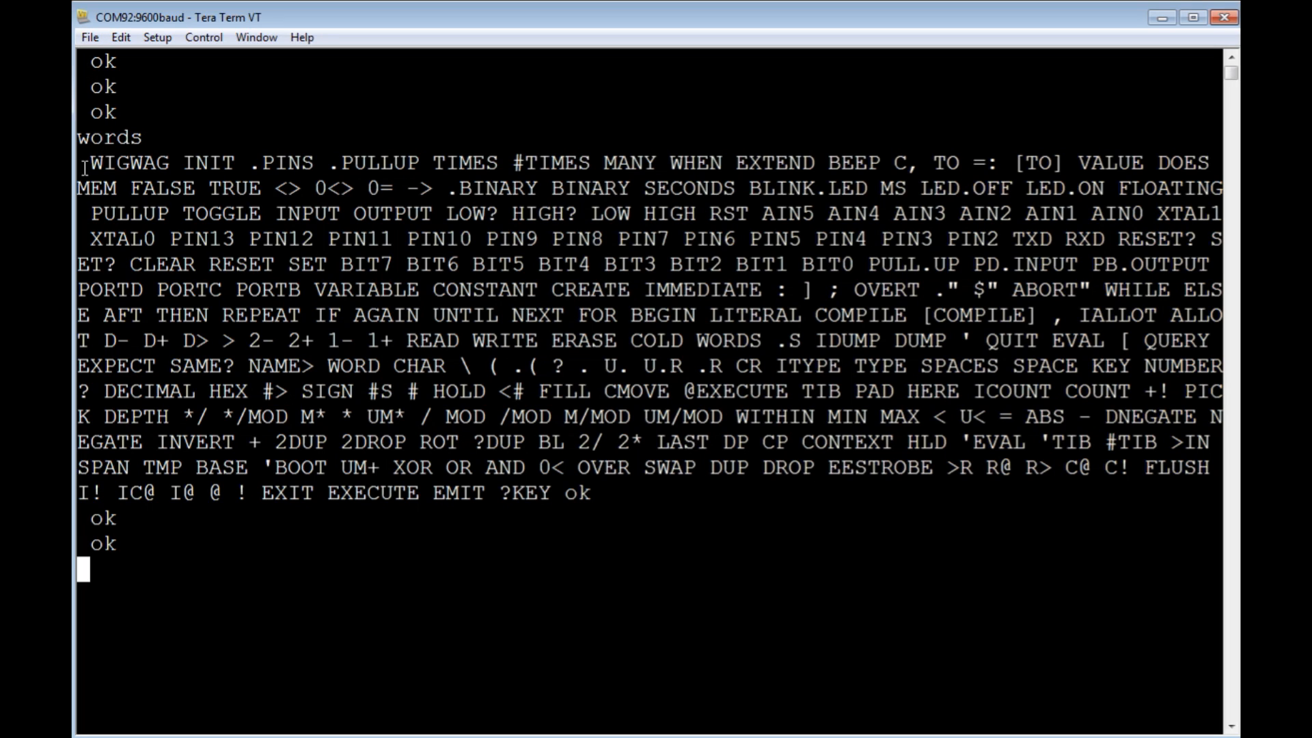
double_click(124, 163)
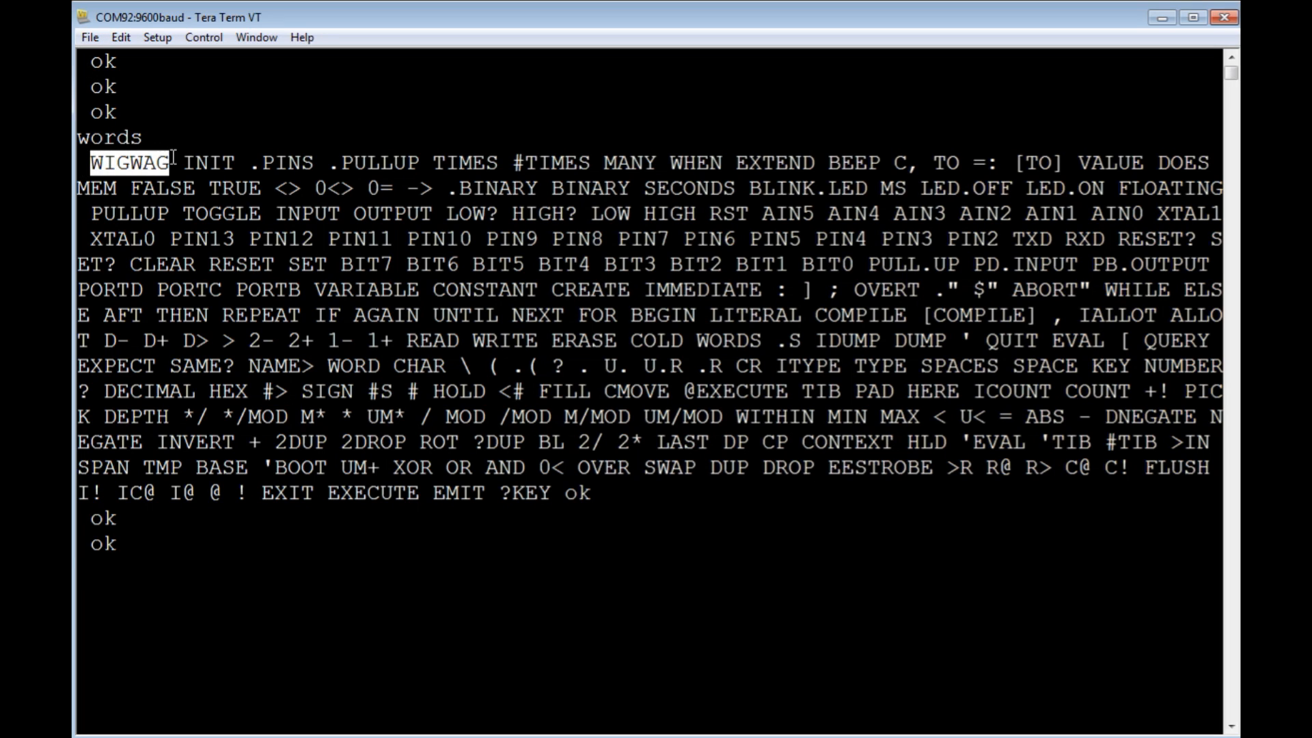
mouse_move(226, 636)
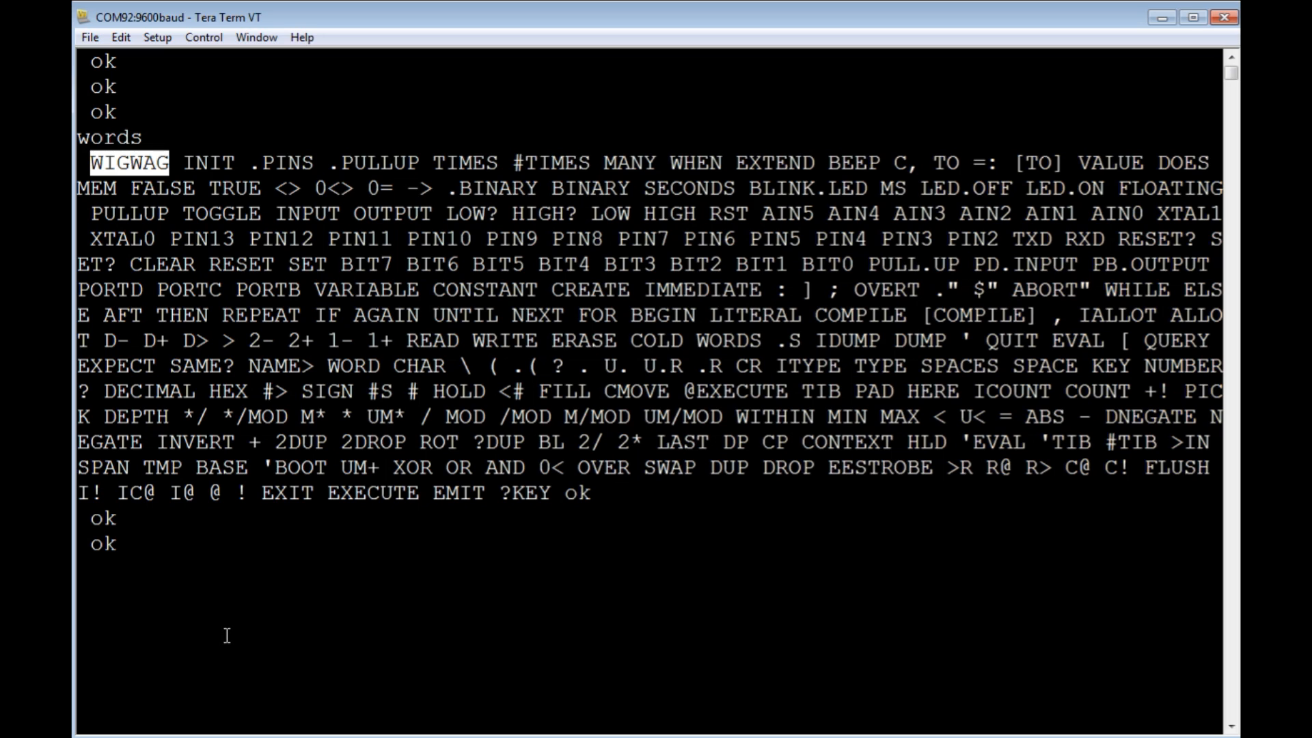
text(.)
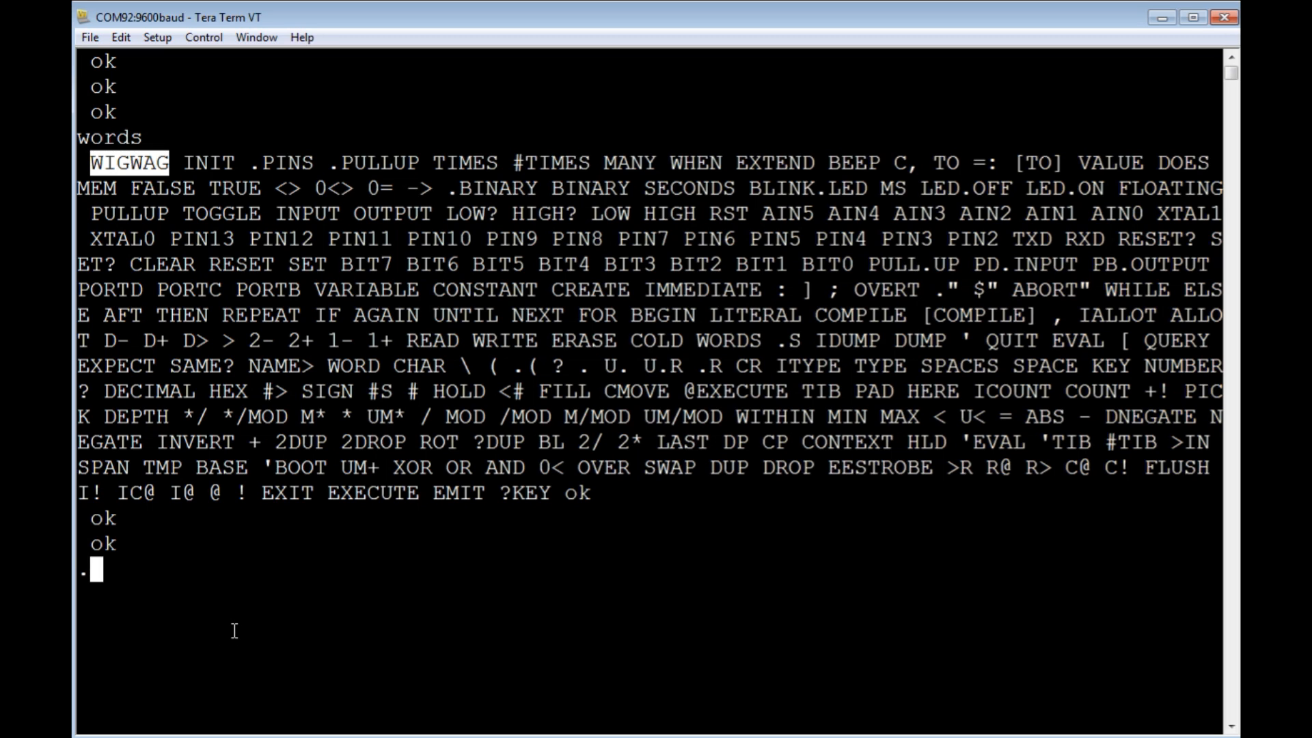
text(.pins)
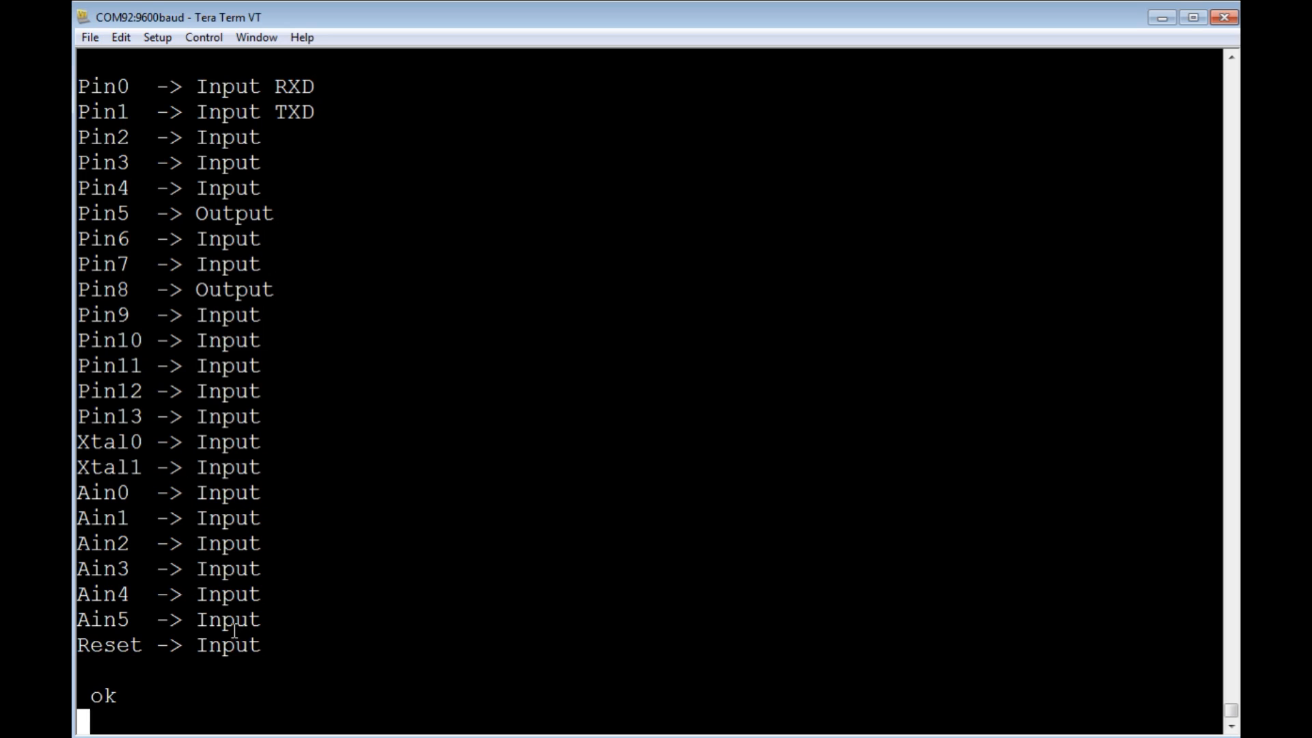
Run .pullup to show PortD at 00000100 and scroll through the output
text(.pull)
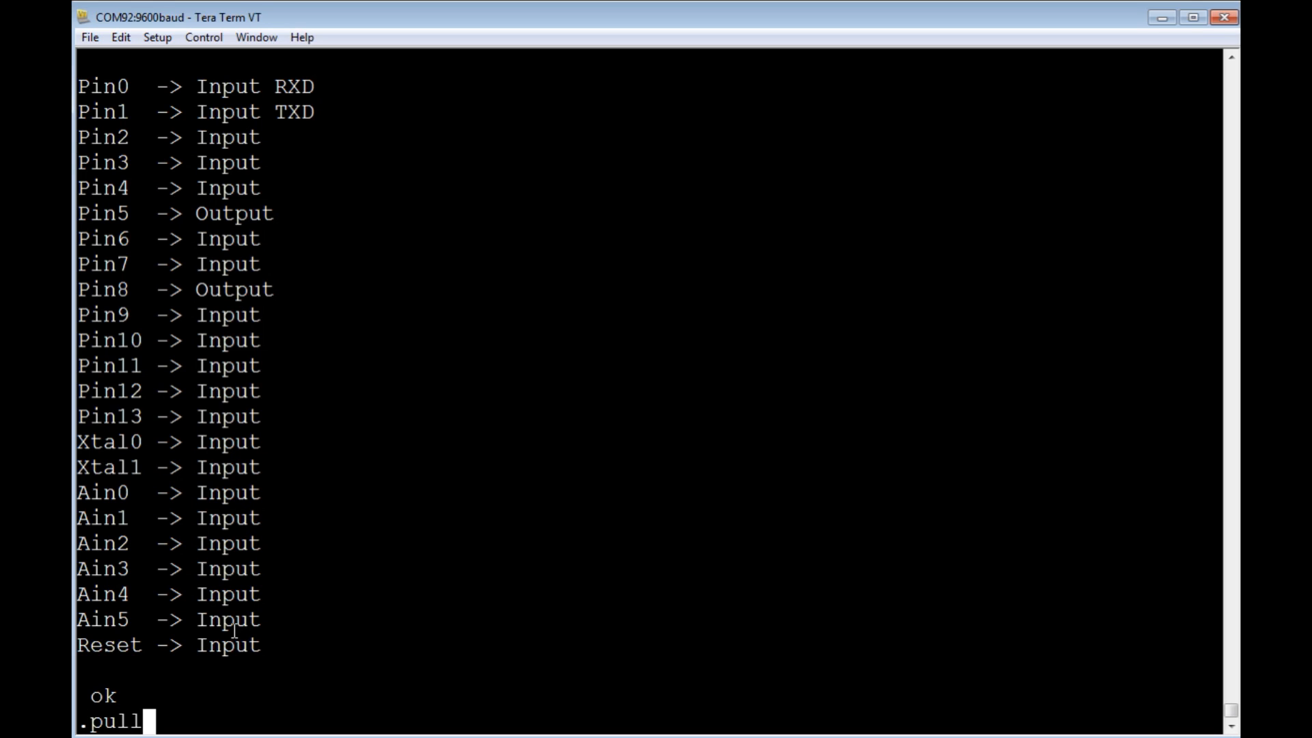
text(up)
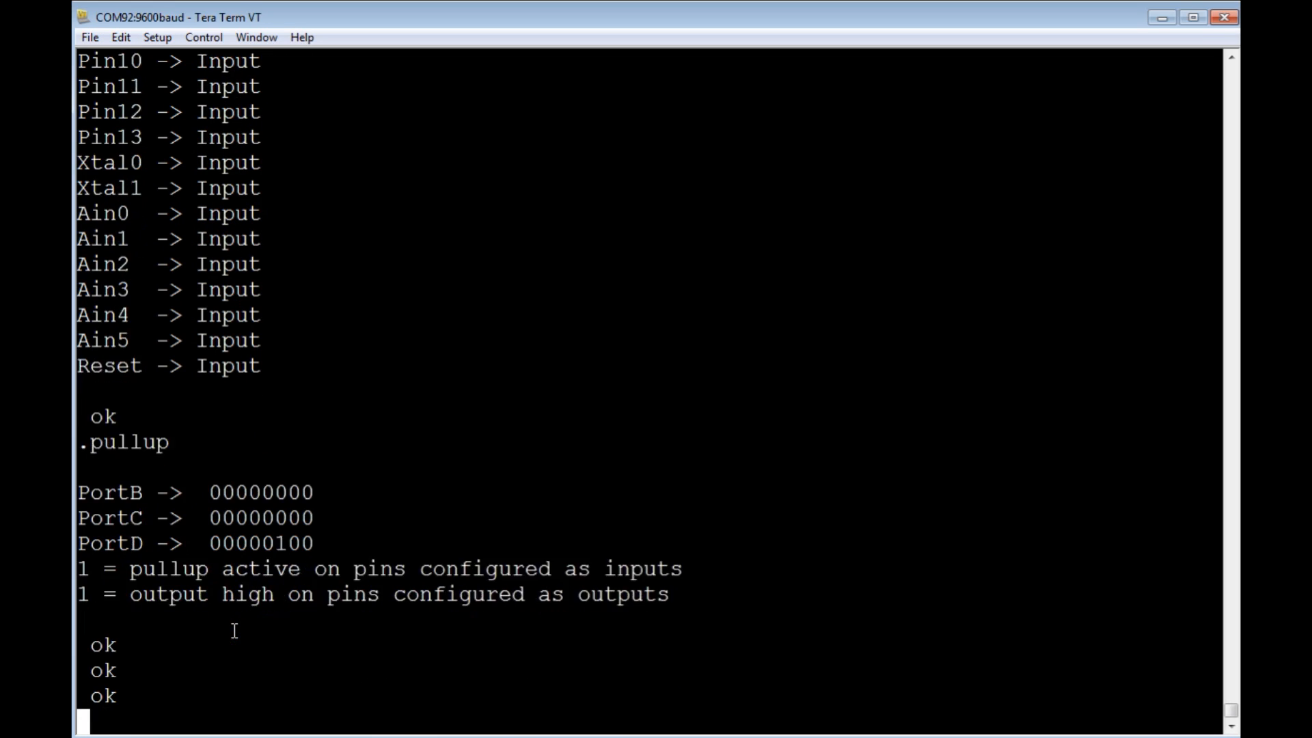
scroll(down, 3)
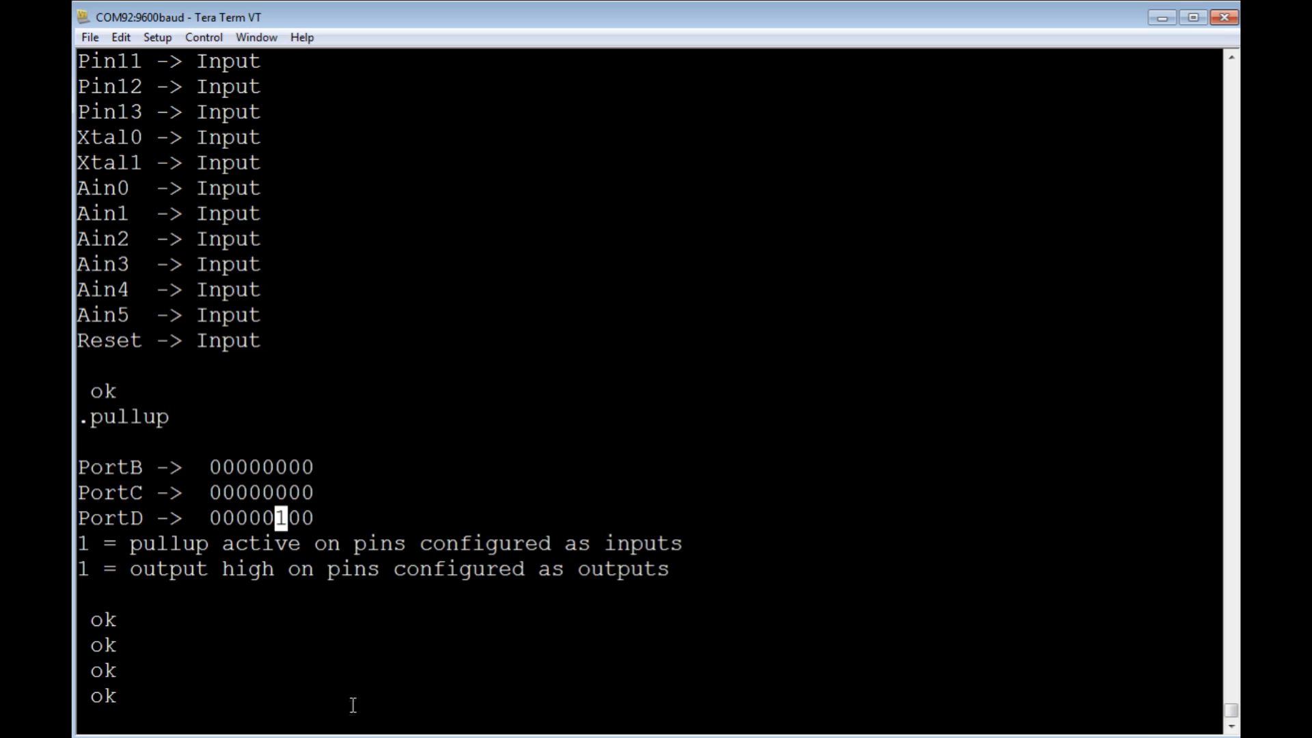
mouse_move(349, 710)
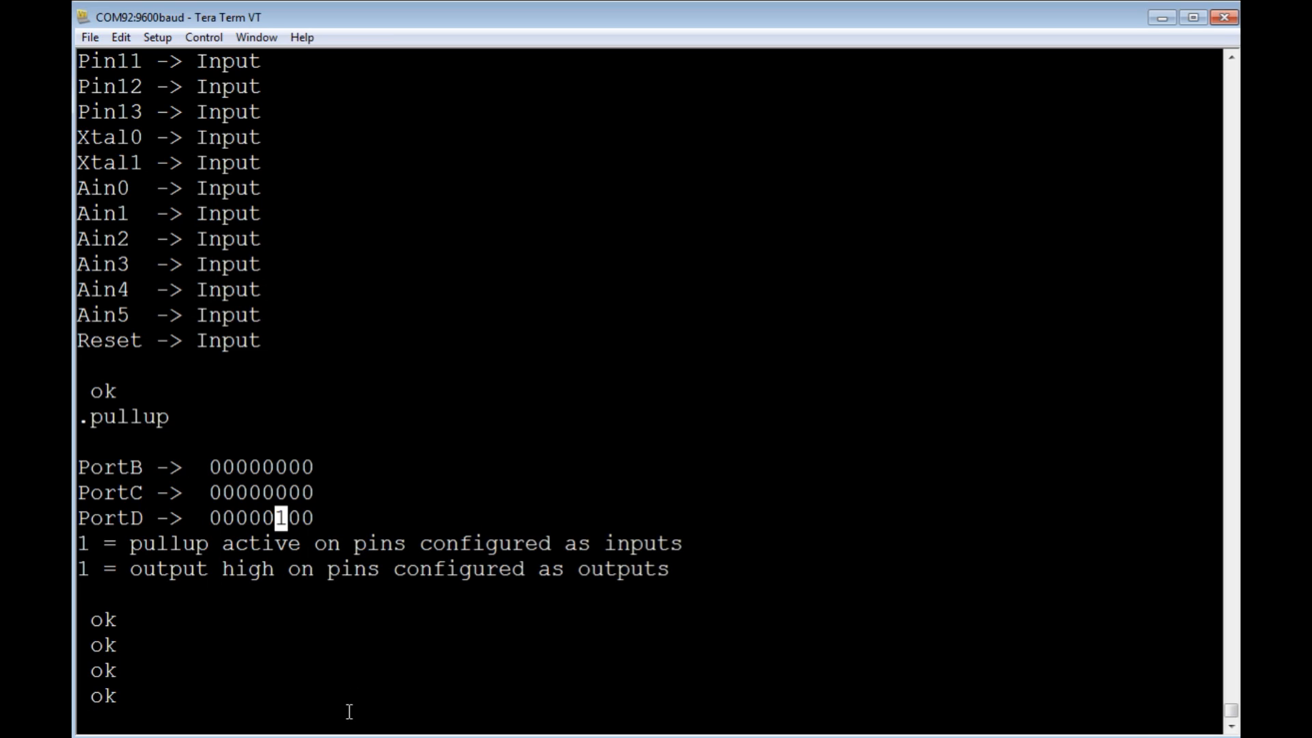
scroll(down, 3)
text(words)
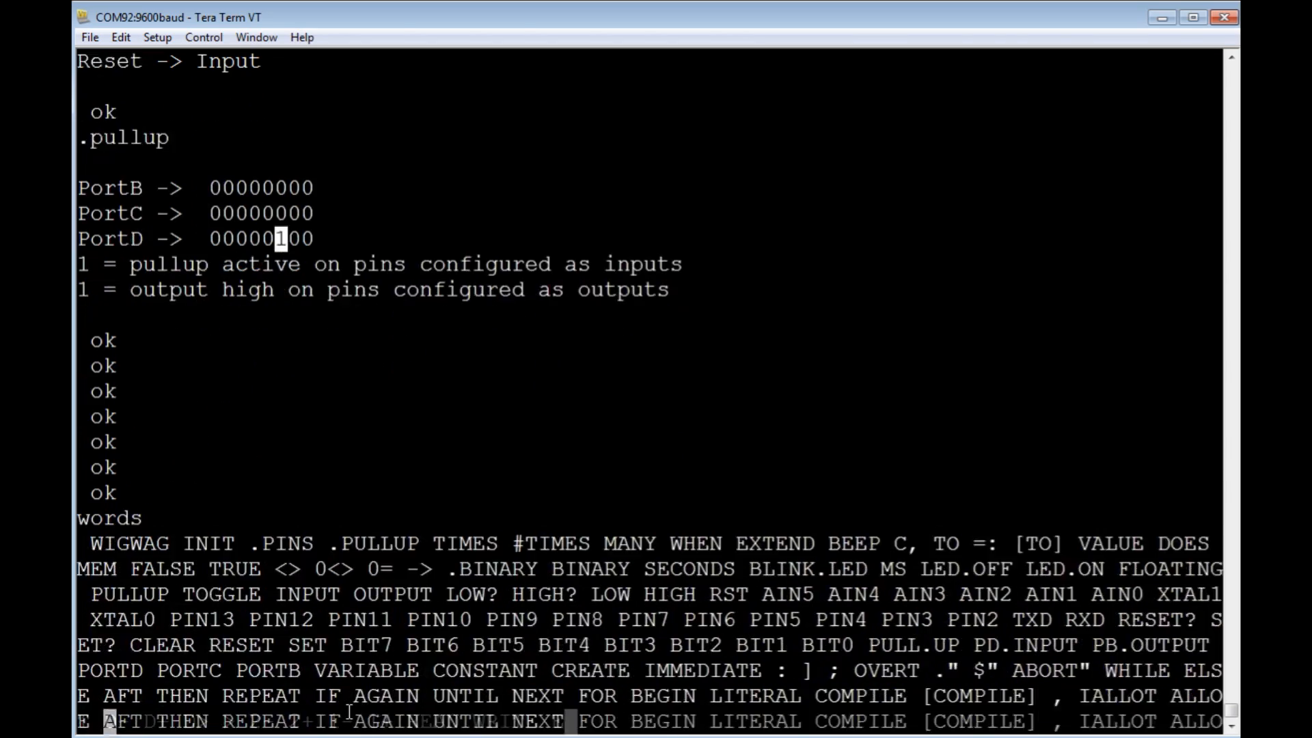
scroll(down, 3)
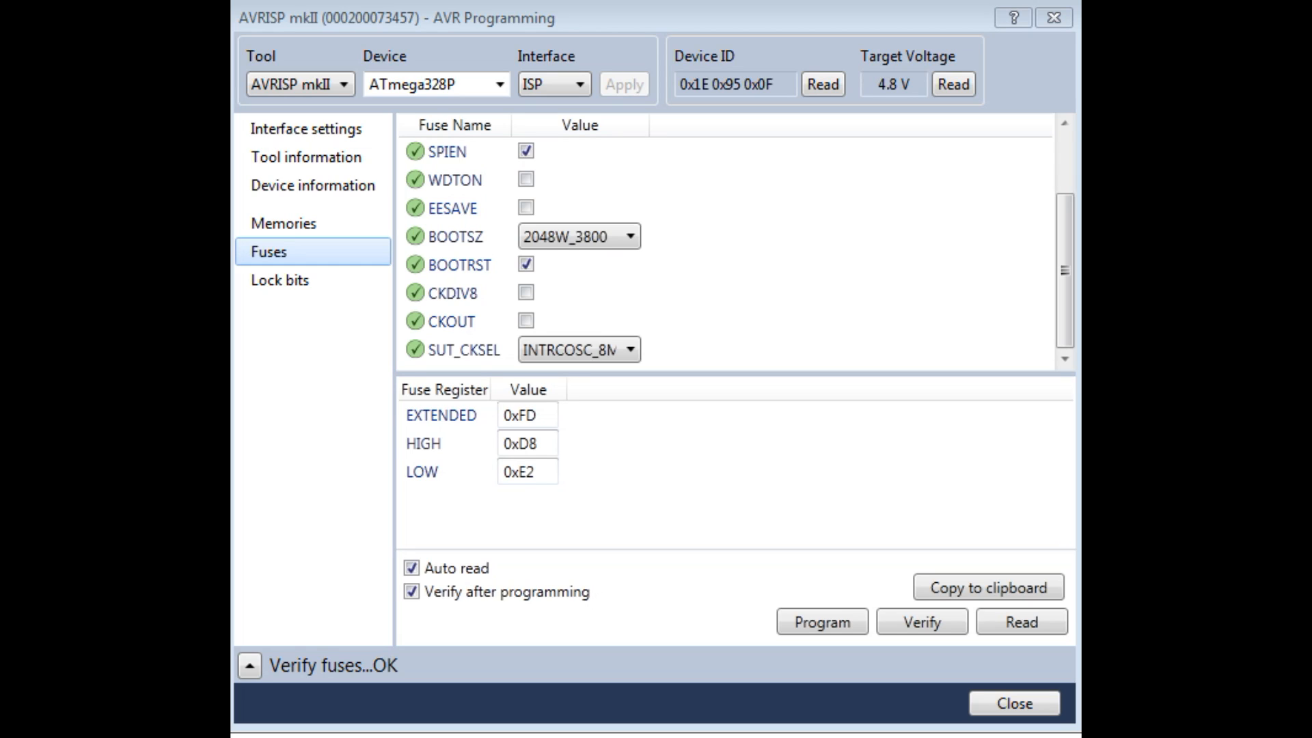
mouse_move(508, 508)
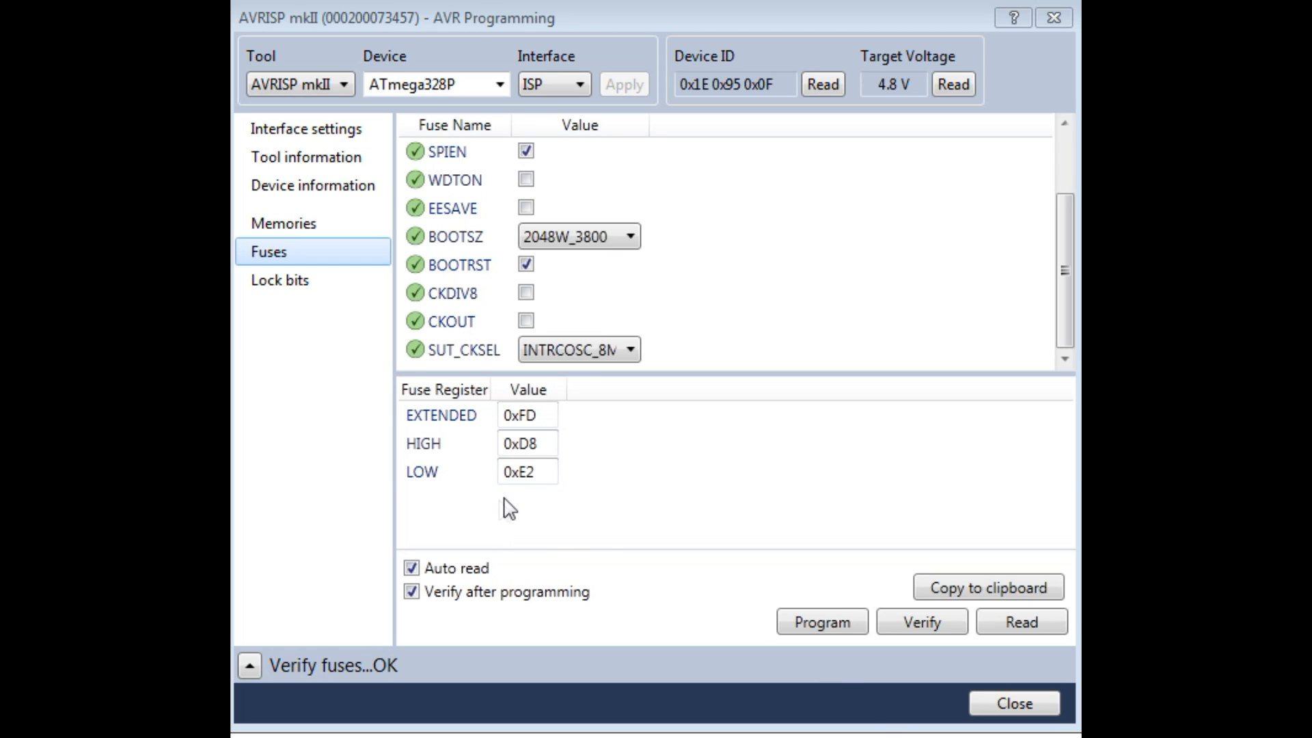
Expand the SUT_CKSEL clock-source list, currently INTRCOSC_8MHZ_6CK_14CK_65MS
click(527, 470)
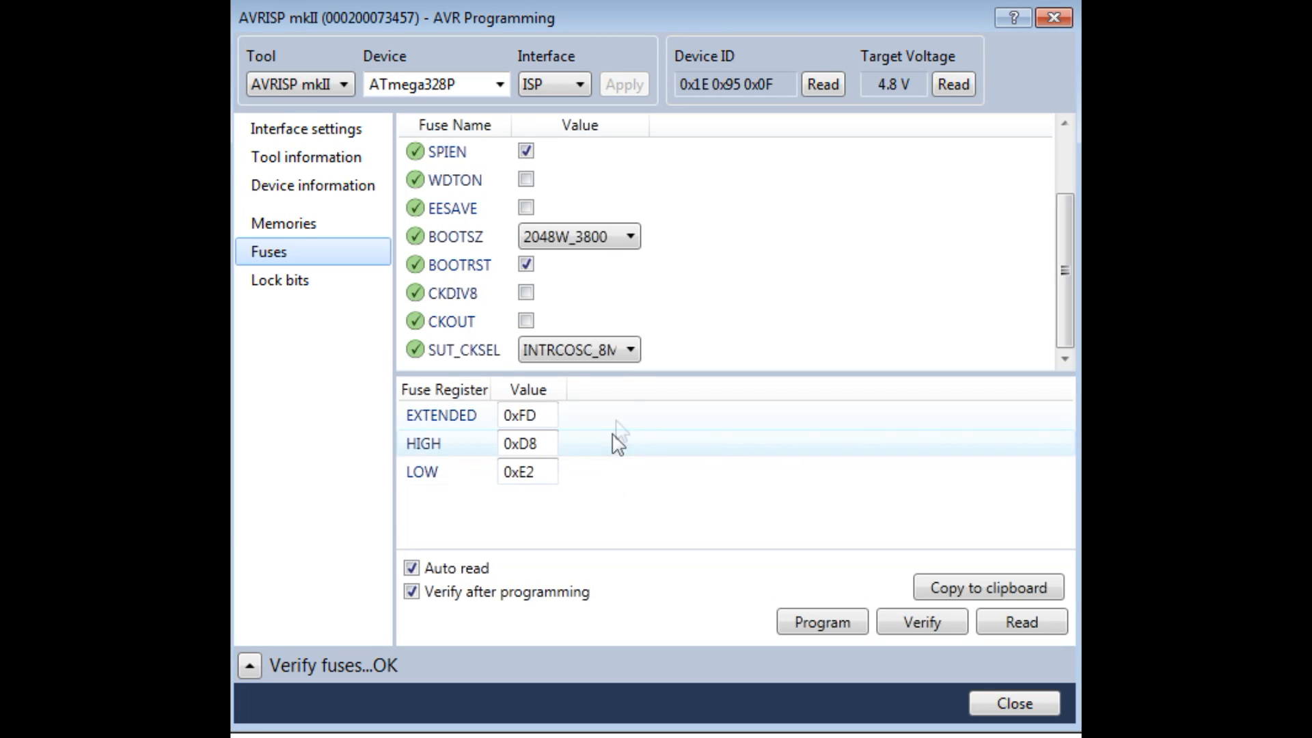
click(630, 350)
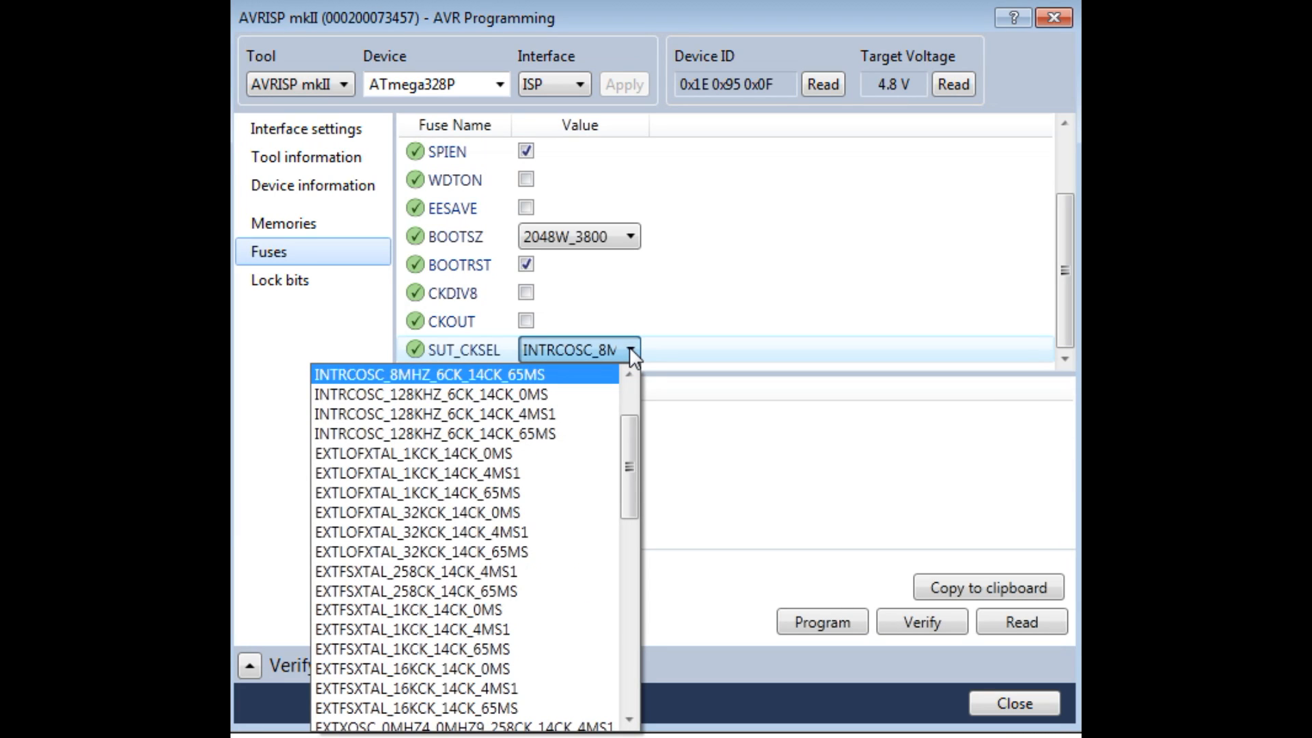